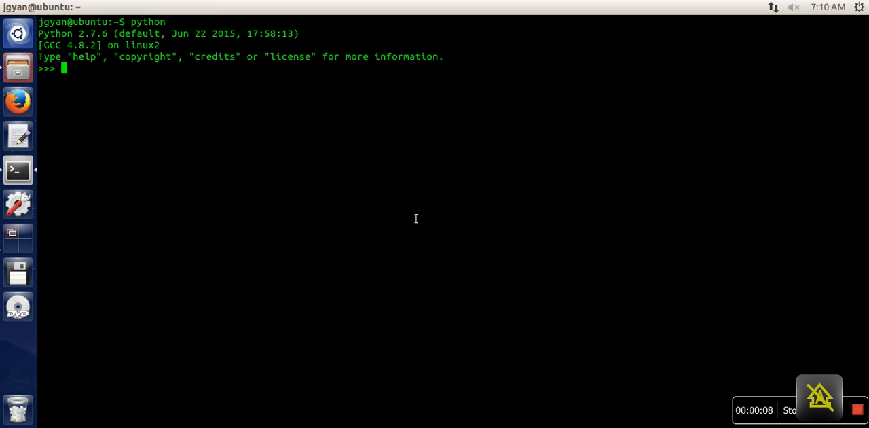
Create the list l = [12, 23, 34] at the prompt.
{"action": "type", "text": "l"}
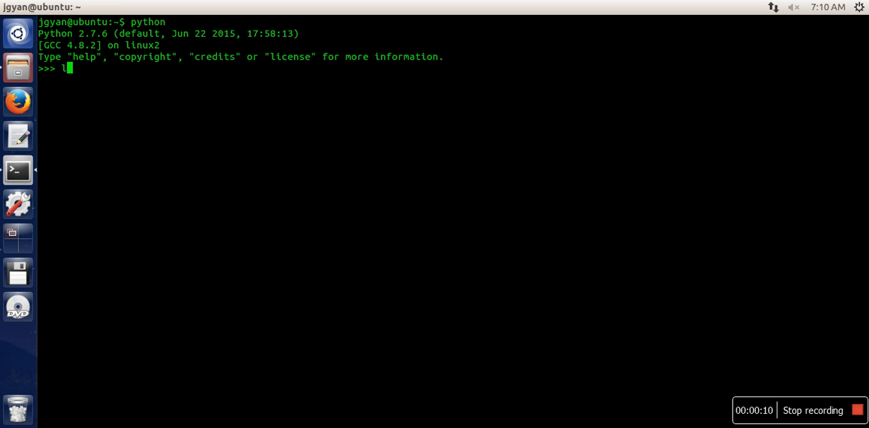
{"action": "type", "text": "=["}
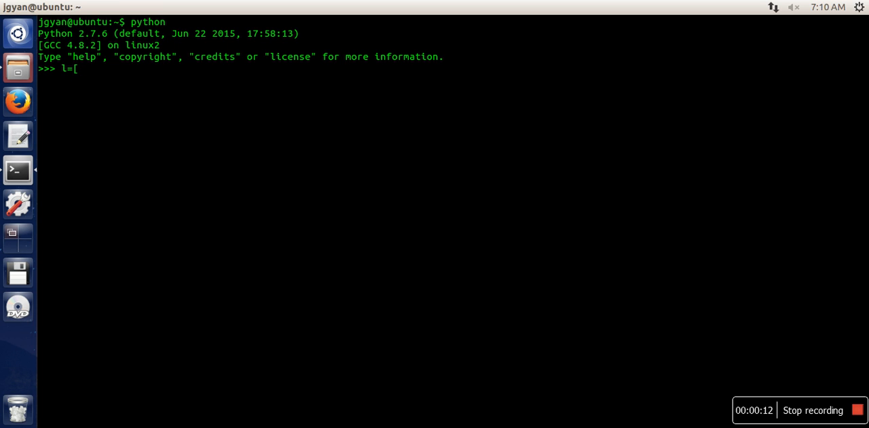
{"action": "type", "text": "12,23,34"}
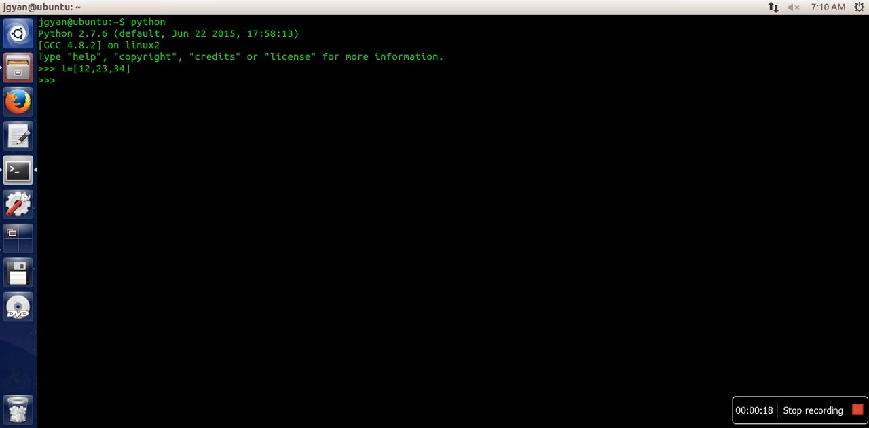
Append 45 to l and display it as [12, 23, 34, 45].
{"action": "type", "text": "l.append("}
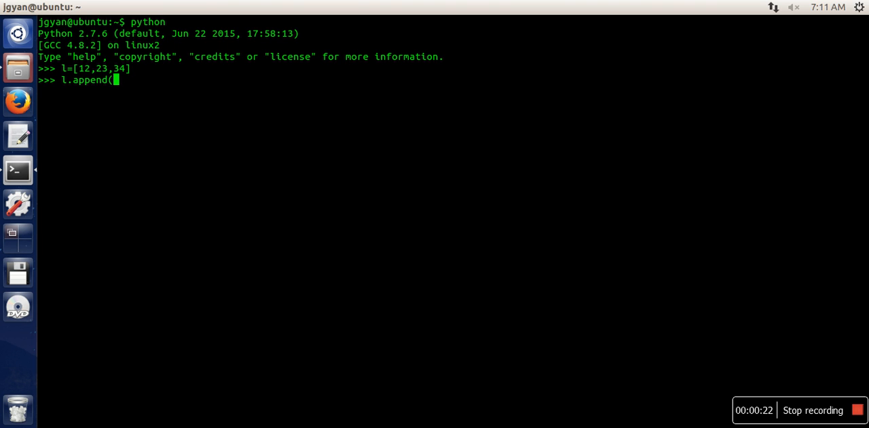
{"action": "type", "text": "3"}
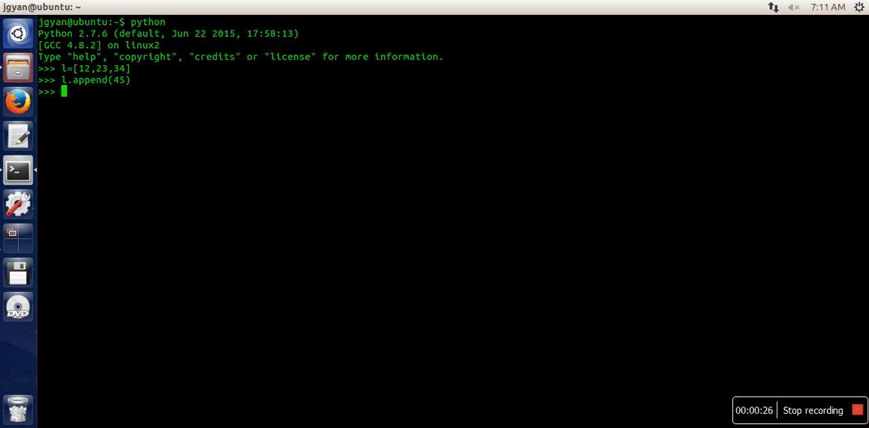
{"action": "key", "text": "Return"}
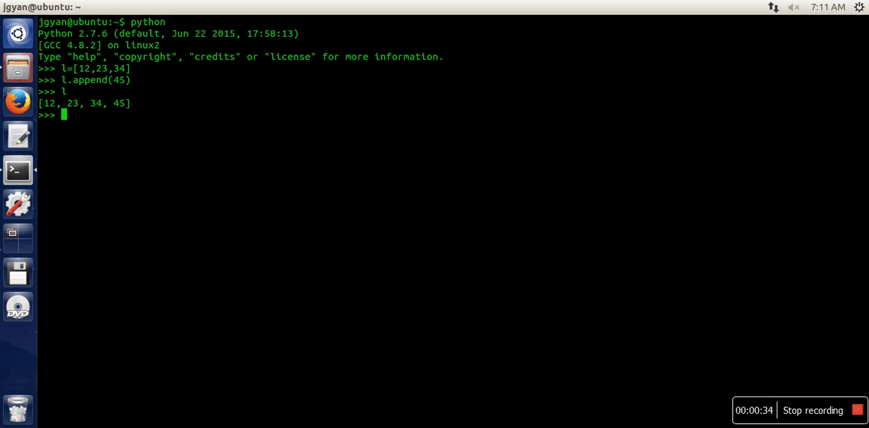
Append [1,2,3] to l as a nested element, giving [12, 23, 34, 45, [1, 2, 3]].
{"action": "type", "text": "l.appen"}
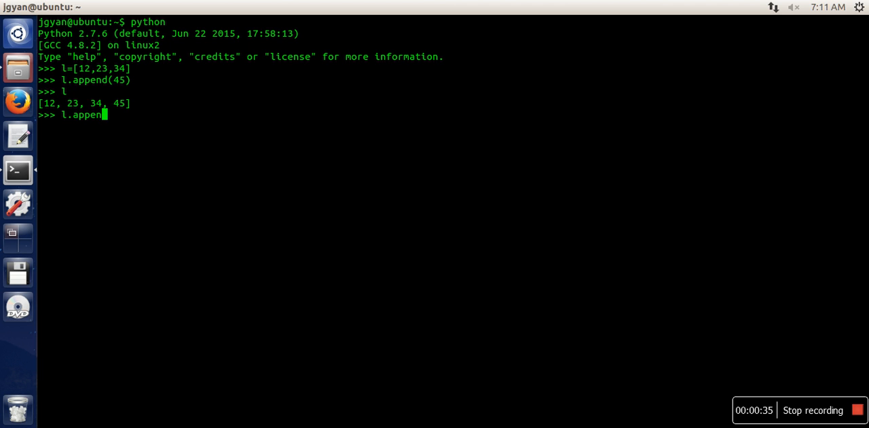
{"action": "type", "text": "d("}
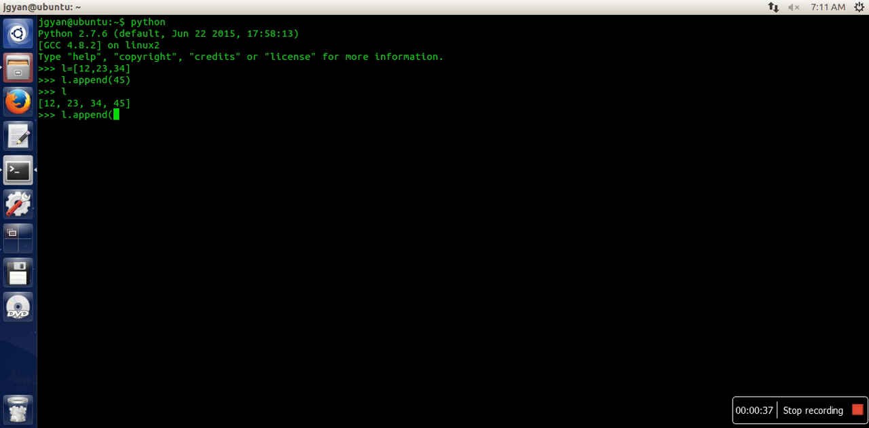
{"action": "type", "text": "[1,2,3"}
{"action": "type", "text": "l"}
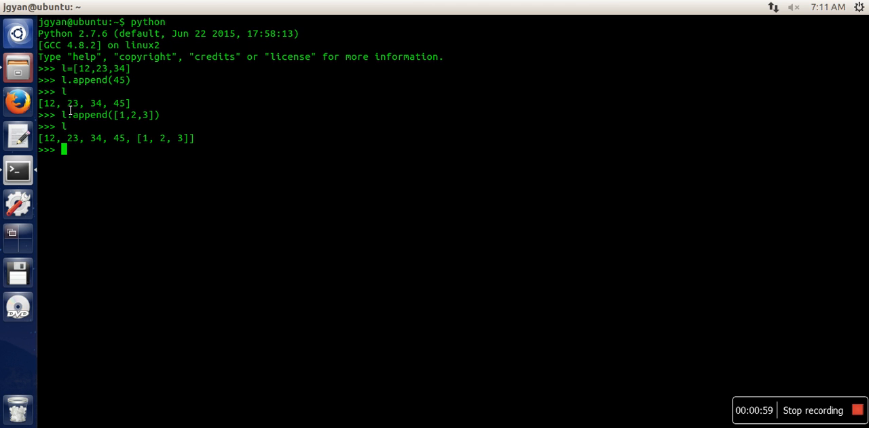
{"action": "mouse_move", "coordinate": [109, 176]}
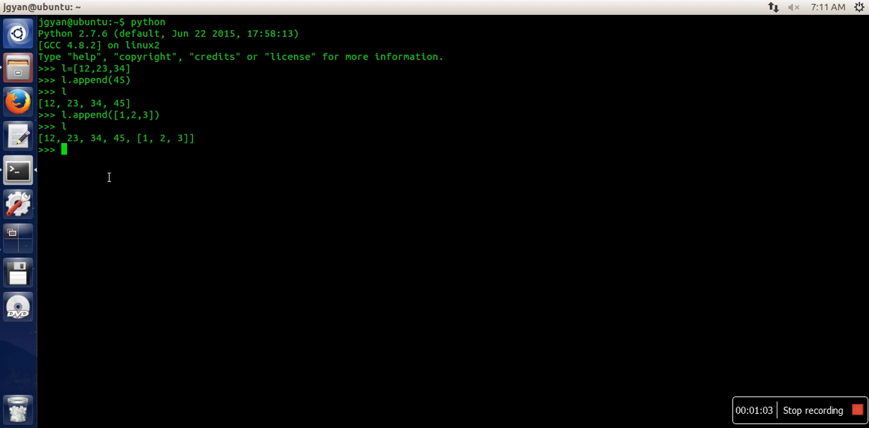
Extend l with [1,2,3], giving [12, 23, 34, 45, [1, 2, 3], 1, 2, 3].
{"action": "type", "text": "l.extend("}
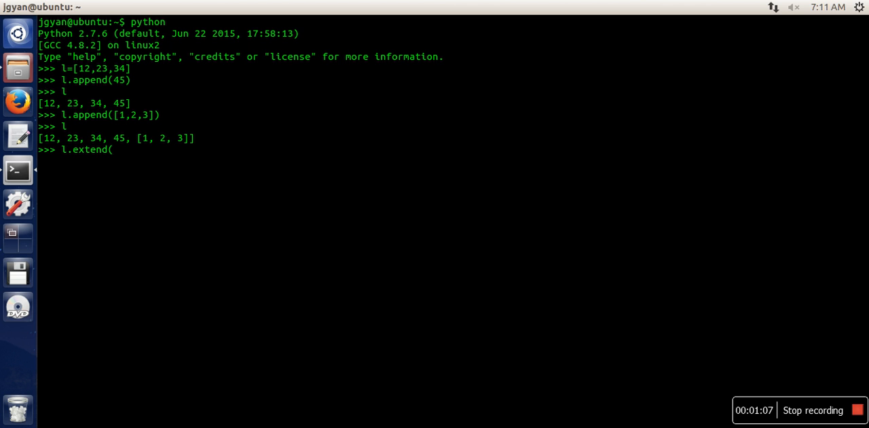
{"action": "type", "text": "[1,2,3"}
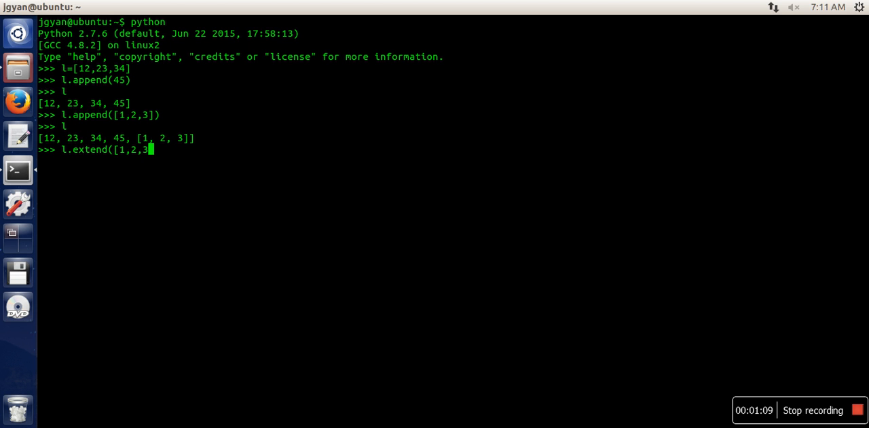
{"action": "type", "text": "])"}
{"action": "type", "text": "l"}
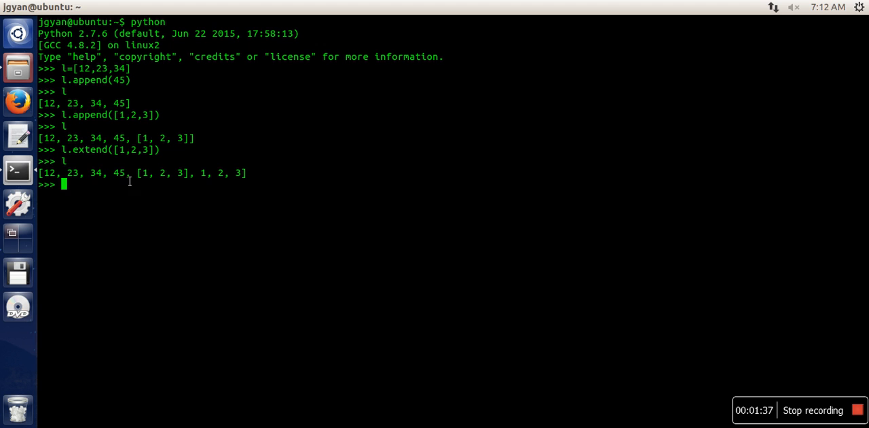
{"action": "mouse_move", "coordinate": [575, 277]}
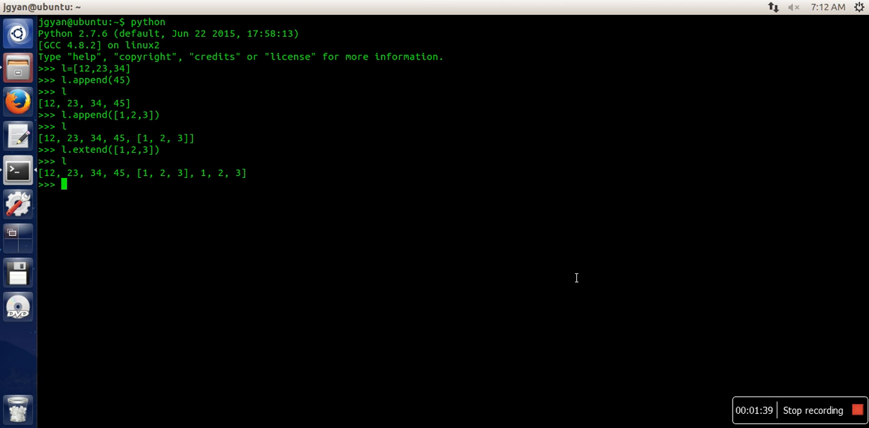